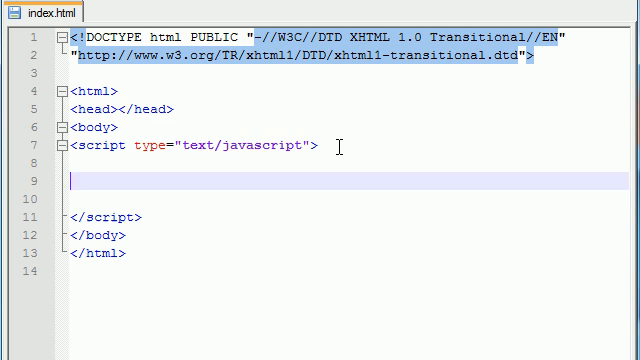
# Step: Write var stuff = new Array("apples", "pears", "bacon", "tuna", "ham"); inside the script tag
pyautogui.write('var st')
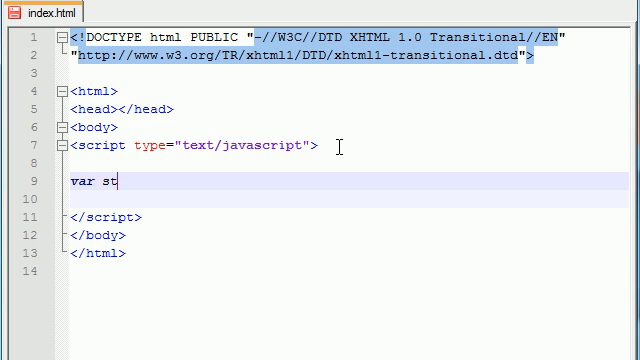
pyautogui.write('uff =')
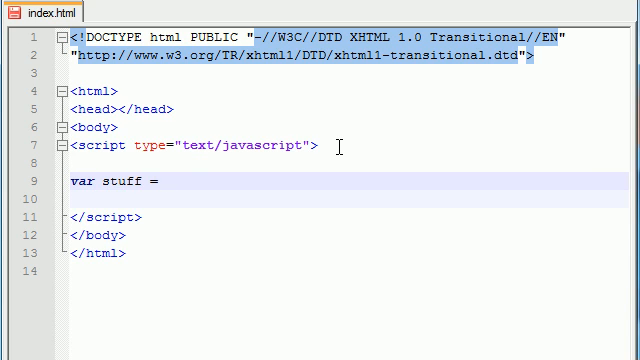
pyautogui.write('new Array')
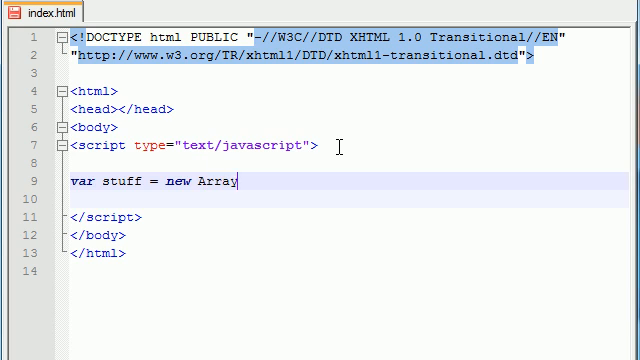
pyautogui.write('();')
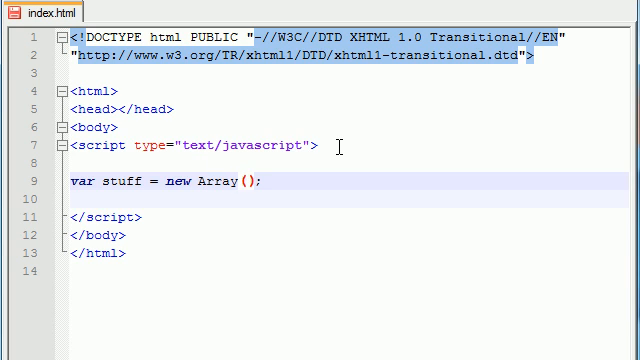
pyautogui.write('""')
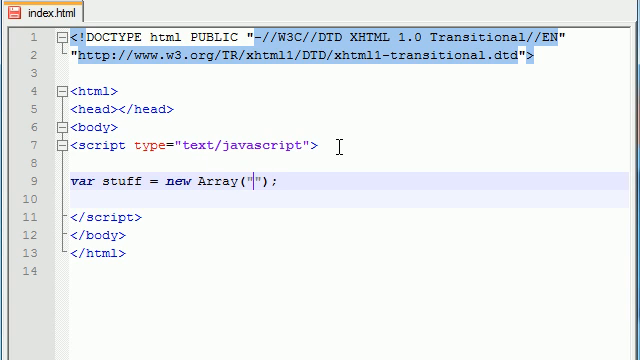
pyautogui.write('apples')
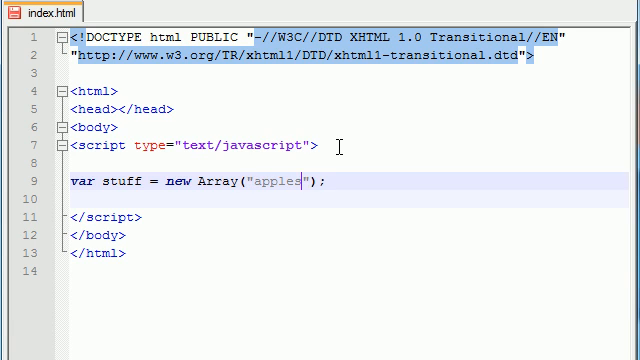
pyautogui.write(', ""')
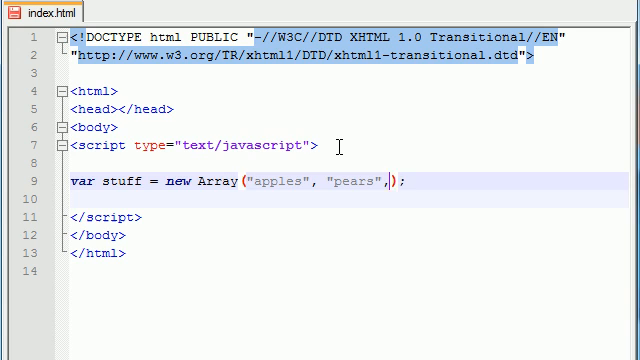
pyautogui.write('"bacon", "tuna", "')
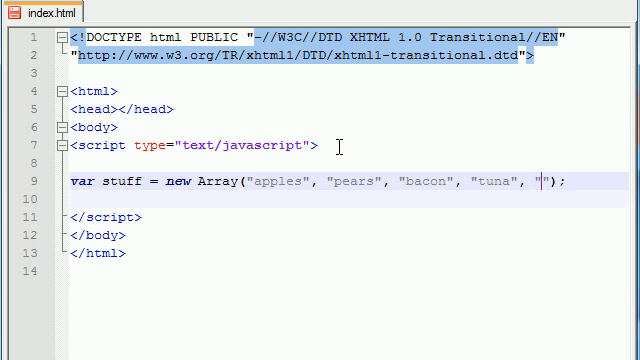
pyautogui.write('ham')
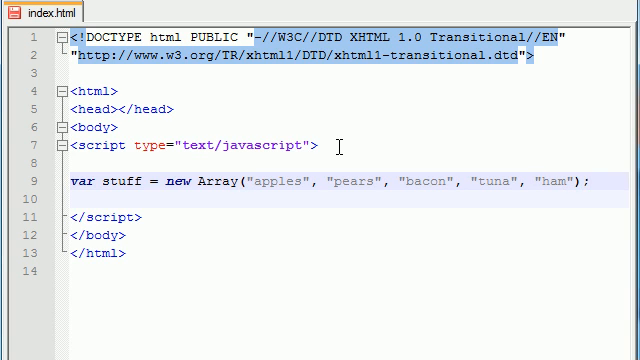
pyautogui.press('Enter')
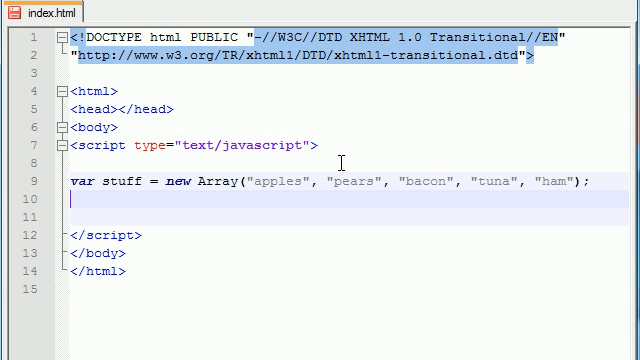
# Step: Add stuff.sort(); on the line after the array declaration
pyautogui.write('stuff.s')
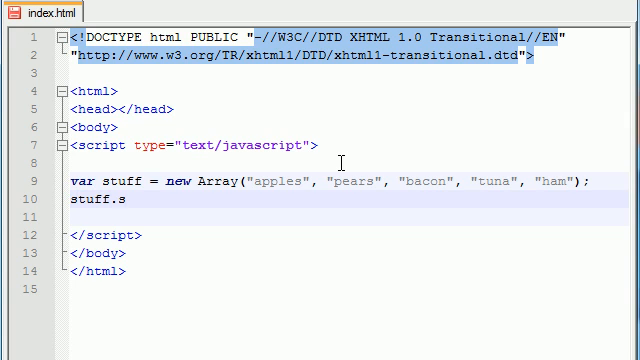
pyautogui.write('ort();')
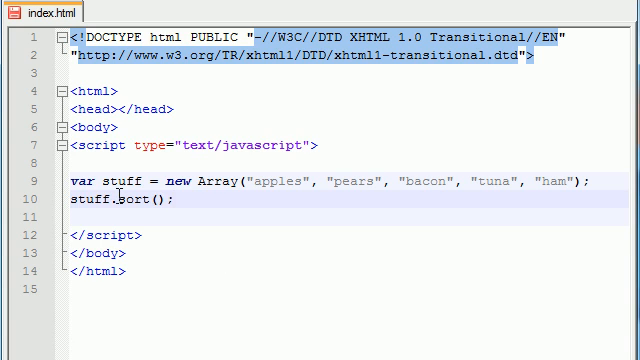
pyautogui.doubleClick(84, 204)
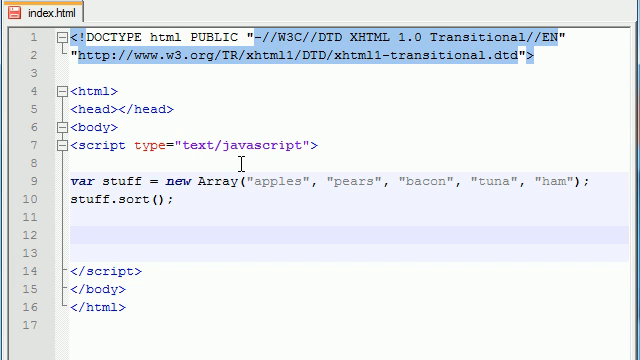
# Step: Begin the loop header as for (i=0;i< with a provisional limit of 5
pyautogui.write('for')
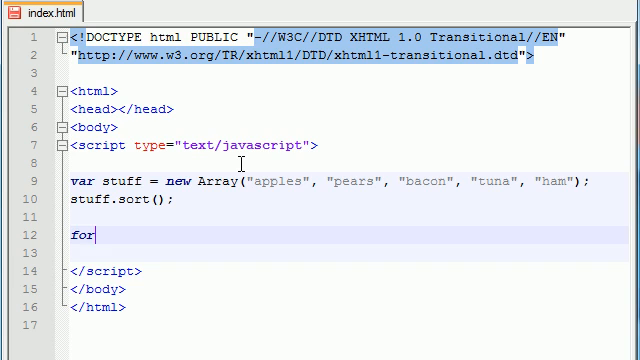
pyautogui.write('(i)')
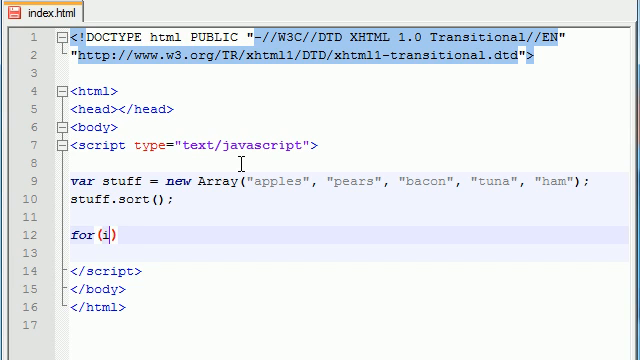
pyautogui.write('=0')
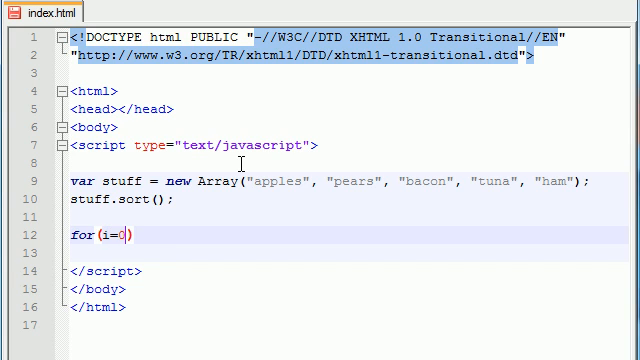
pyautogui.write(';')
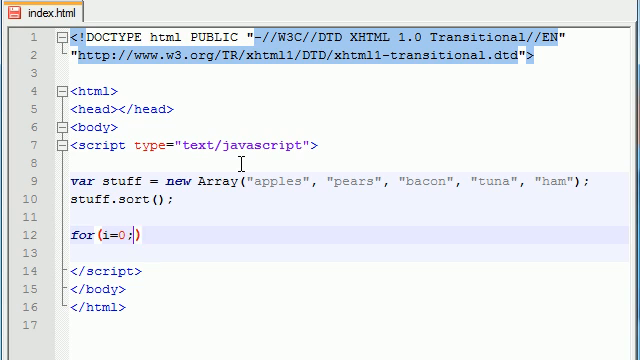
pyautogui.write('i<')
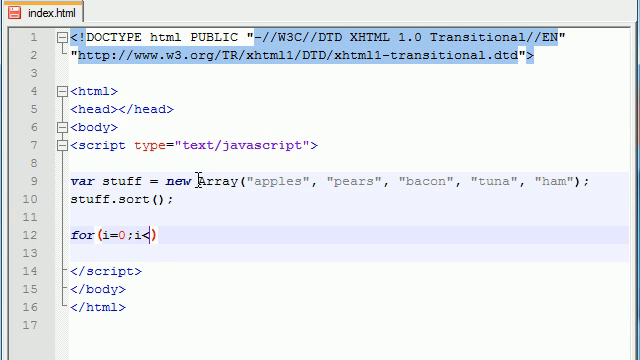
pyautogui.write('5')
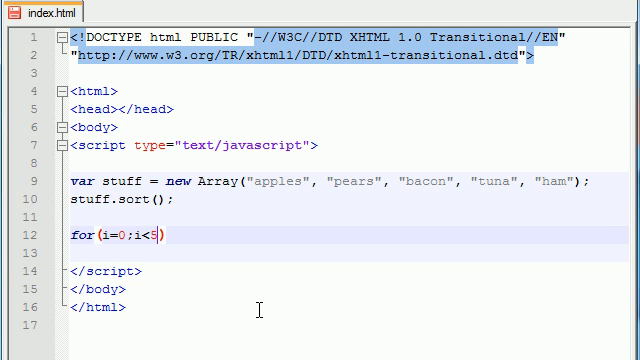
# Step: Replace the limit with stuff.length and continue the header with ;i toward the i++ increment
pyautogui.press('Backspace')
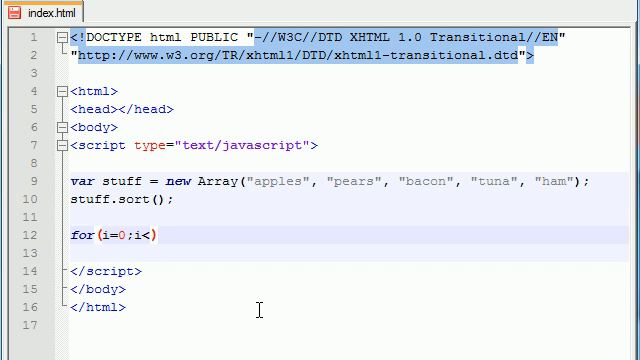
pyautogui.write('stuff.')
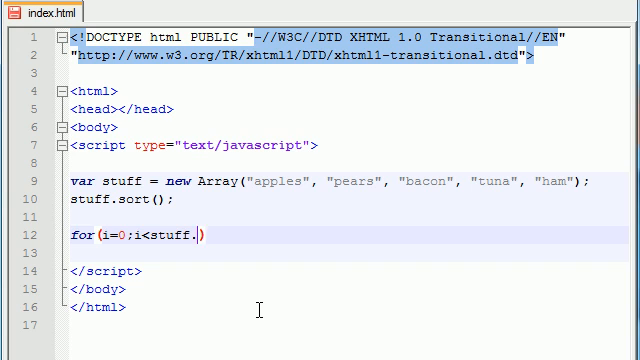
pyautogui.write('length')
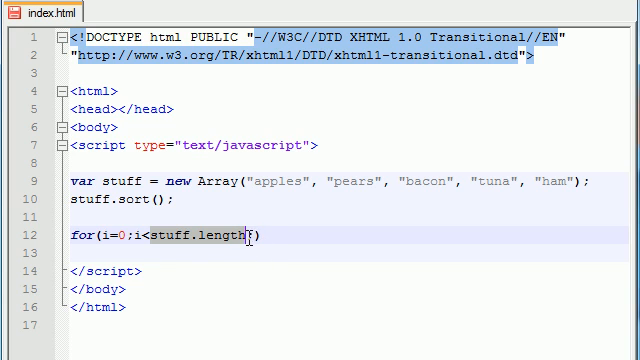
pyautogui.write(';i++')
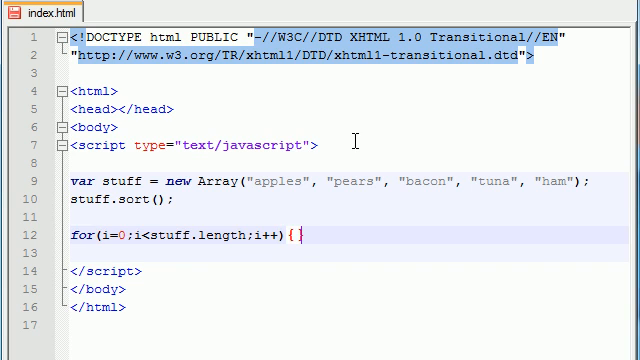
# Step: Write document.write(stuff[i] + "<br/>"); as the loop body
pyautogui.press('enter')
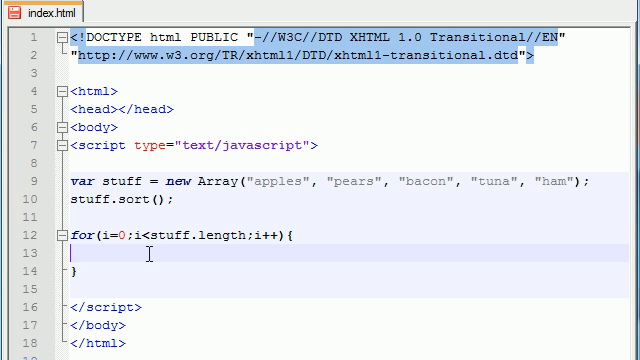
pyautogui.write('docu')
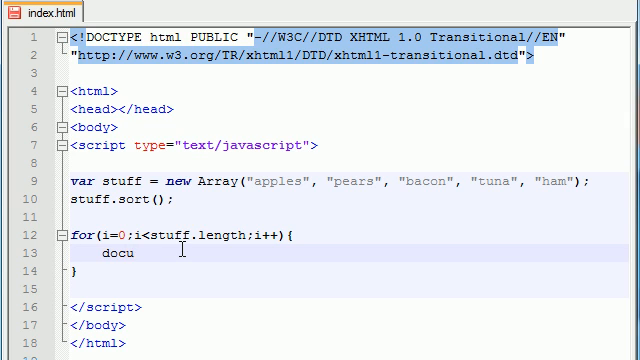
pyautogui.write('ment.write')
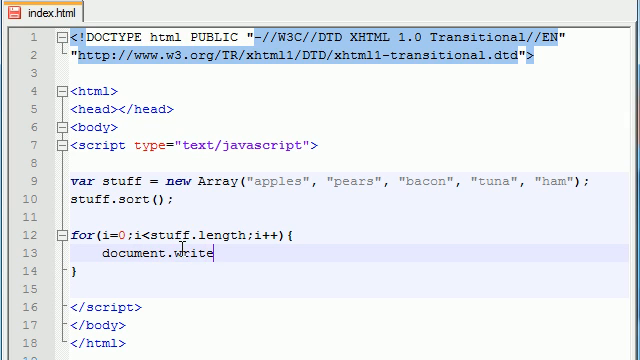
pyautogui.write('()')
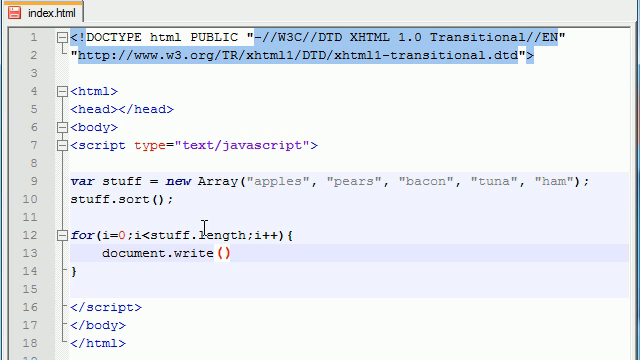
pyautogui.write(';')
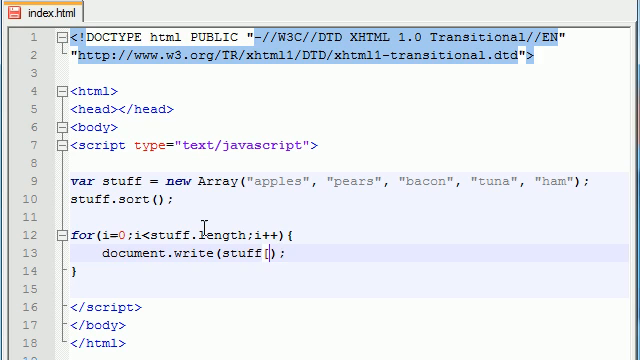
pyautogui.write('i] + "')
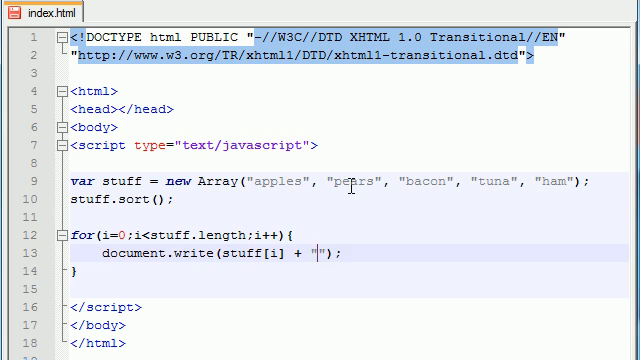
pyautogui.write('<br/>')
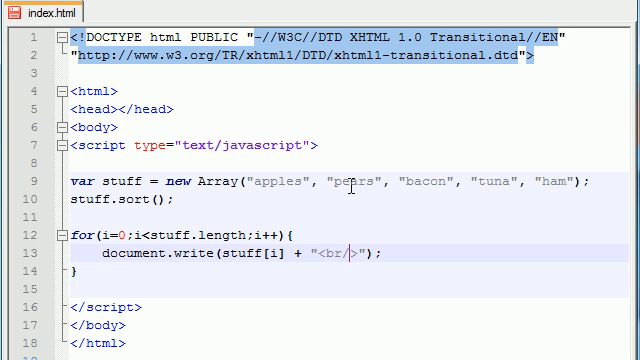
pyautogui.moveTo(348, 184)
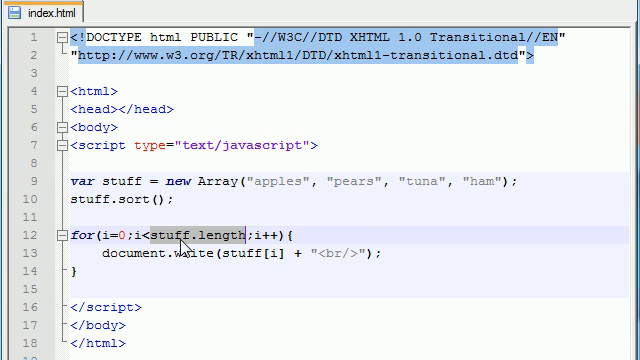
# Step: Select the word length in the loop condition after removing bacon from the array
pyautogui.doubleClick(210, 236)
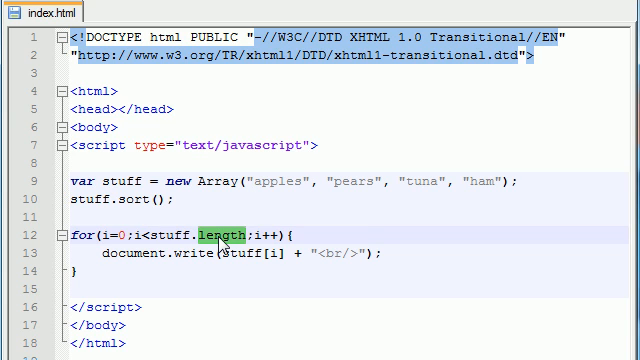